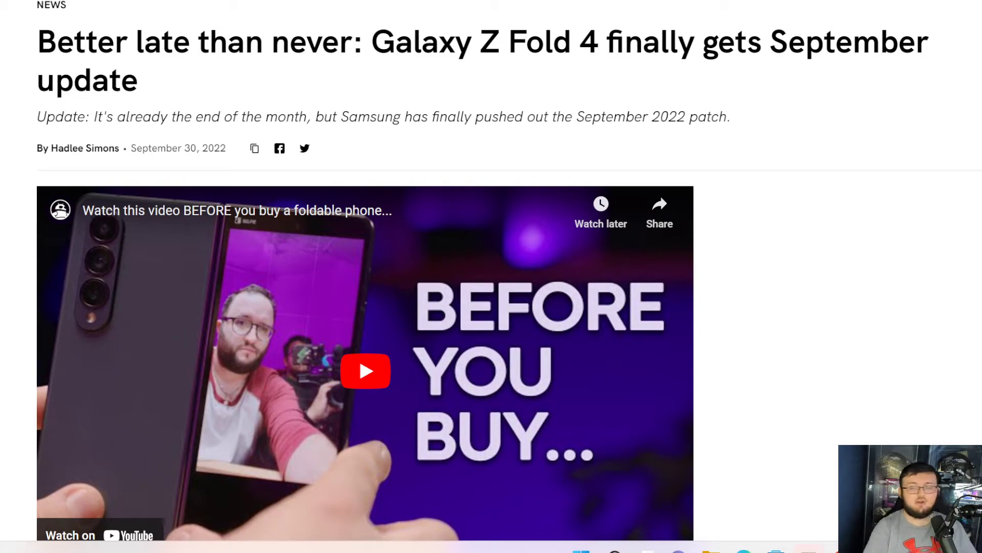
{"action": "scroll", "scroll_direction": "down", "scroll_amount": 3}
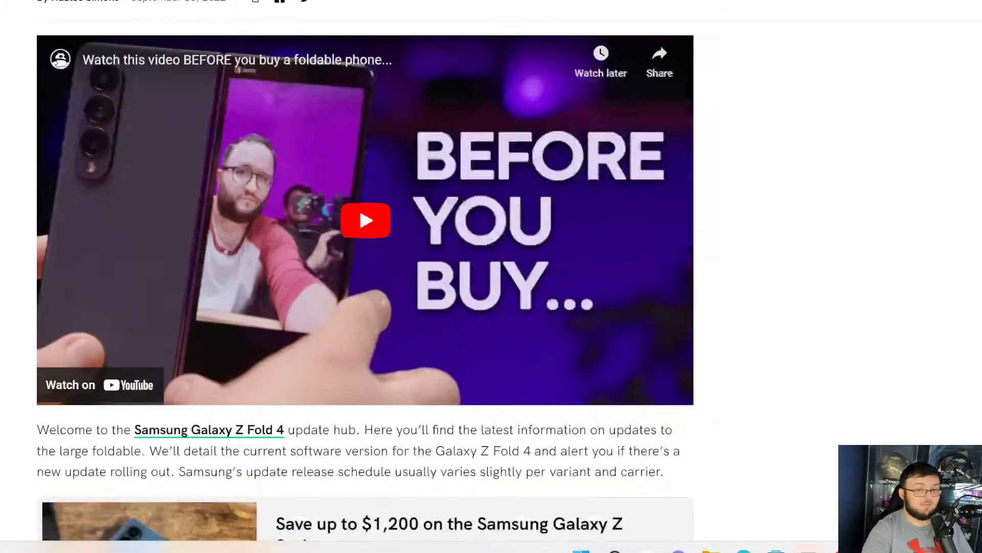
{"action": "scroll", "scroll_direction": "down", "scroll_amount": 3}
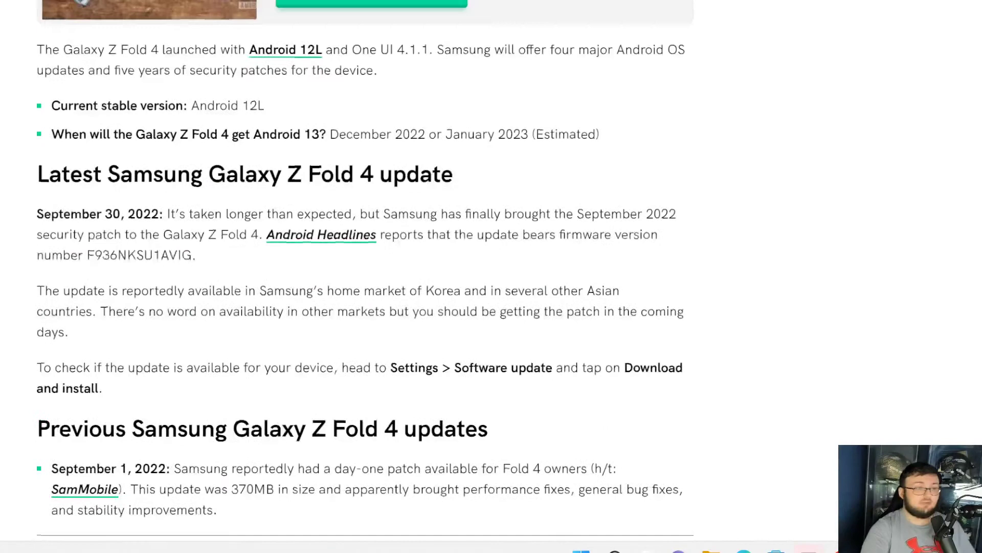